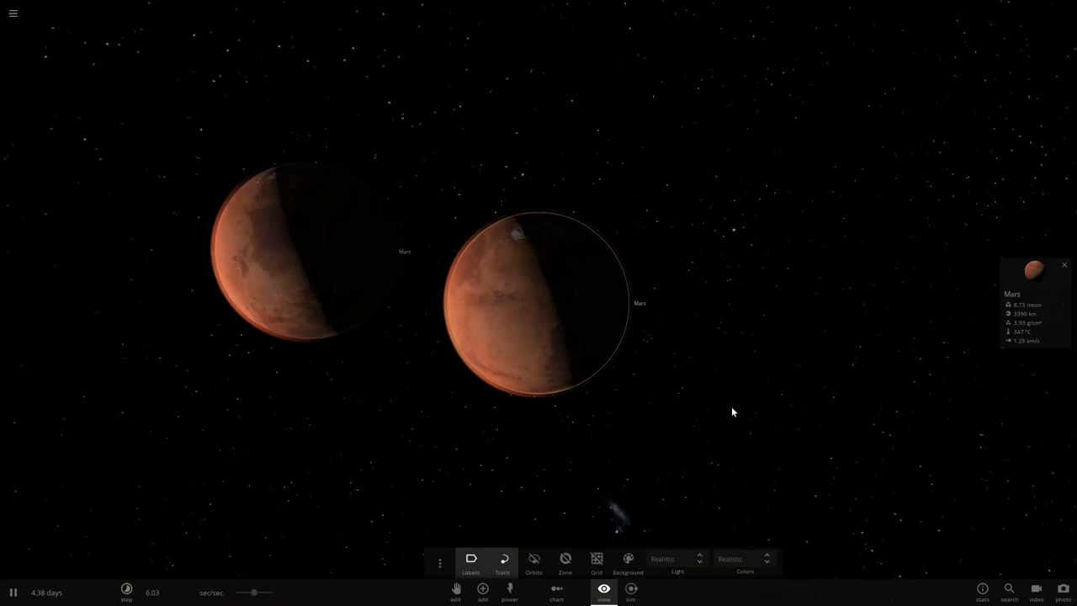
- Nudge the time speed slider to set how fast the twin Mars simulation runs
left_click_drag(256, 592, 261, 596)
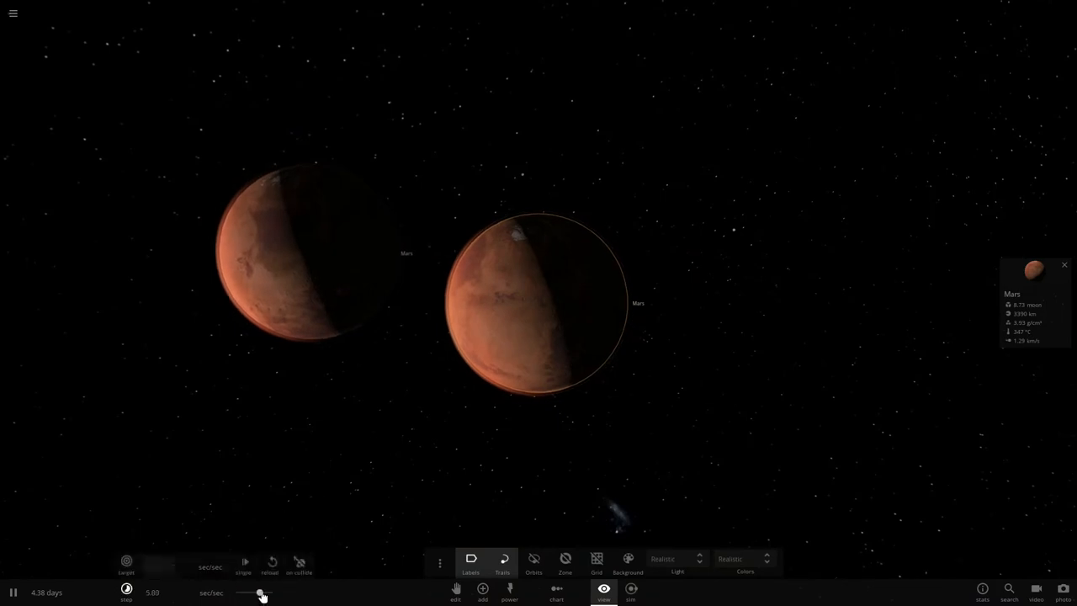
left_click_drag(260, 593, 269, 593)
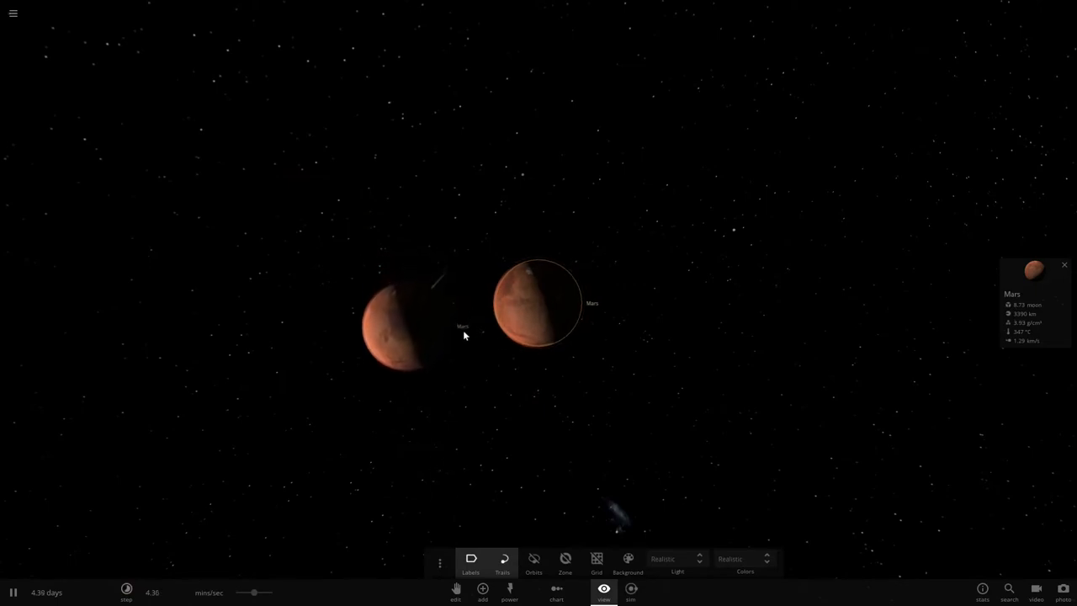
mouse_move(573, 462)
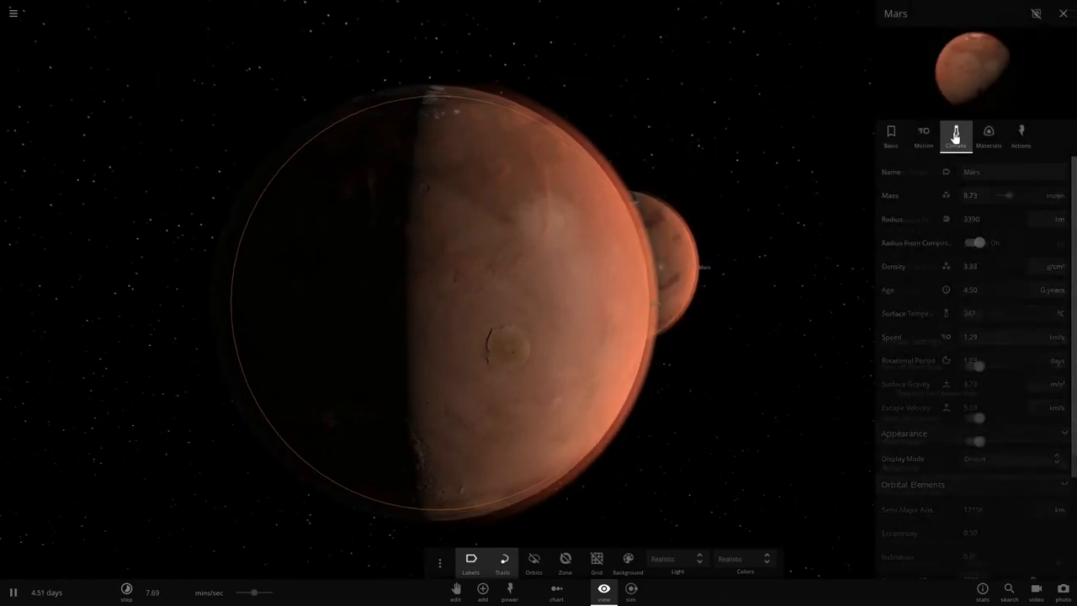
- Show Mars's Motion readings with its rotation and tidal effects values
left_click(989, 135)
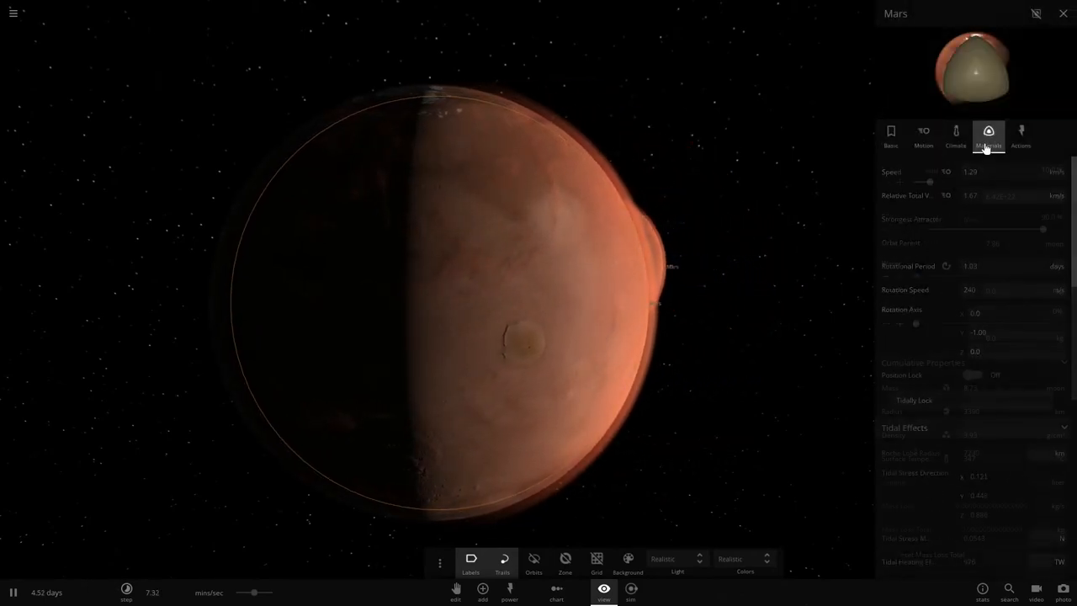
left_click(989, 134)
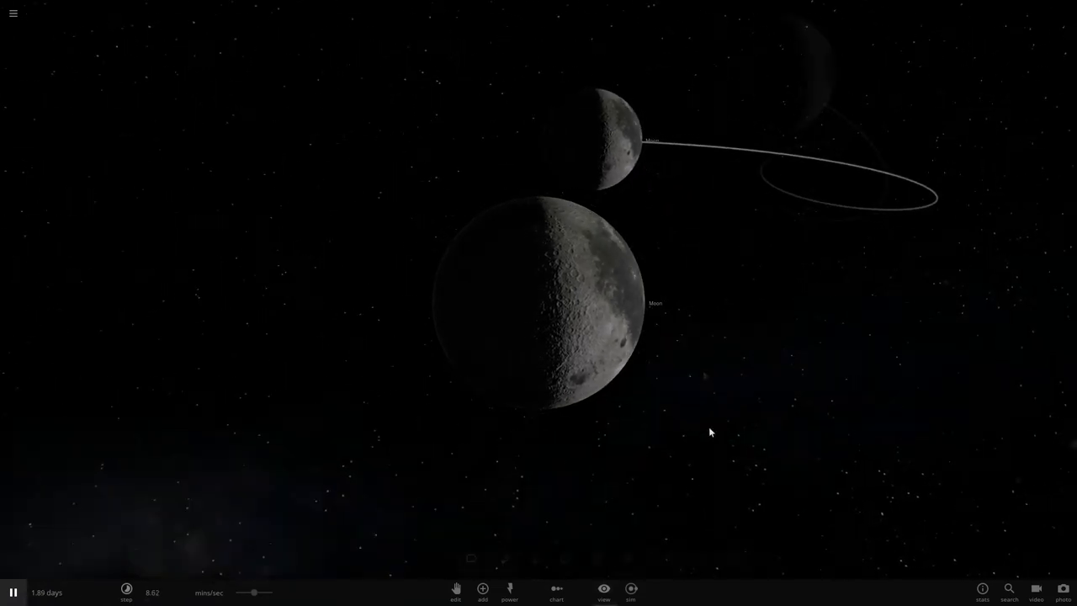
- Let the two Moons swing close, then pause the simulation and bring up the time controls
left_click(602, 593)
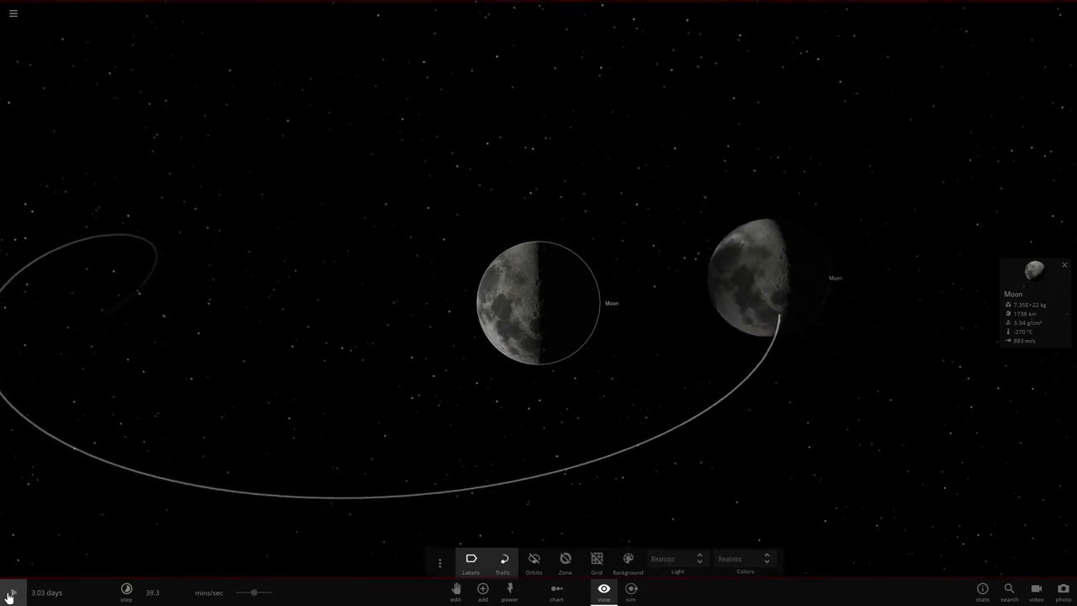
left_click(12, 592)
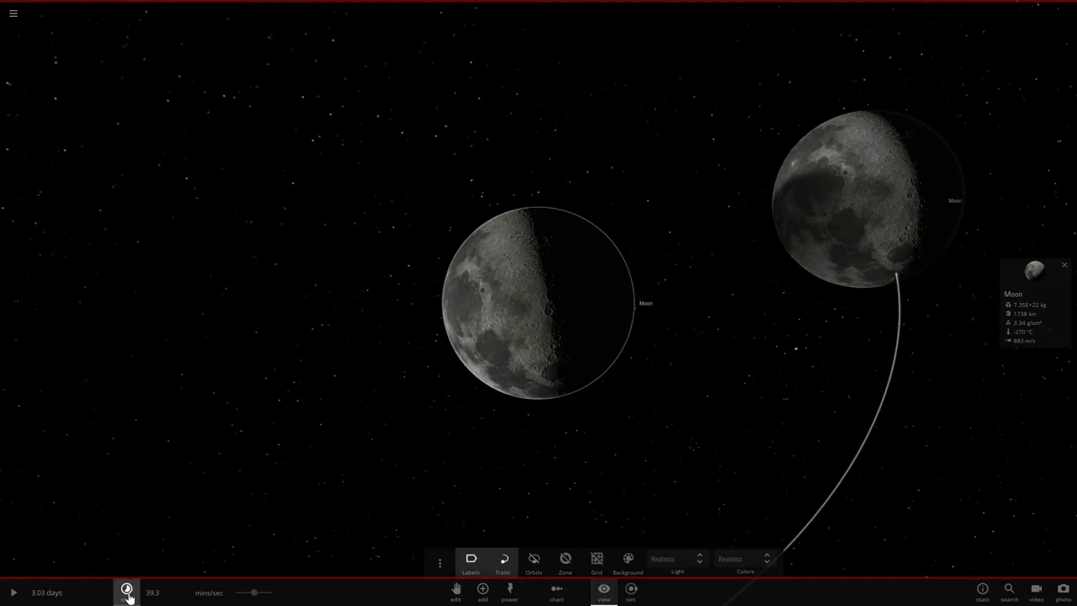
left_click(127, 592)
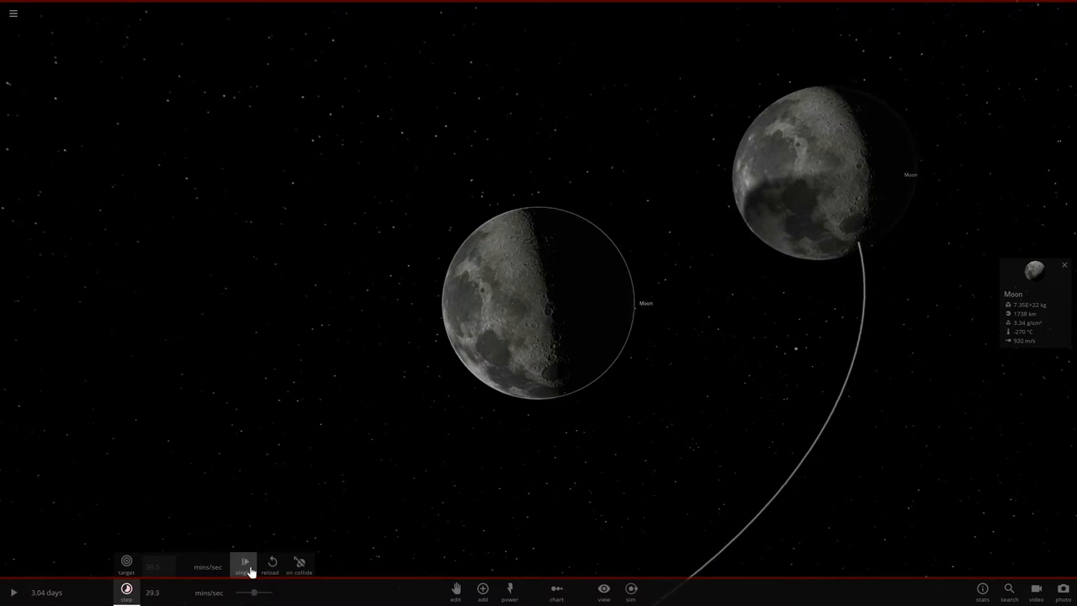
- Advance the paused Moon simulation forward by two small time steps
left_click(244, 562)
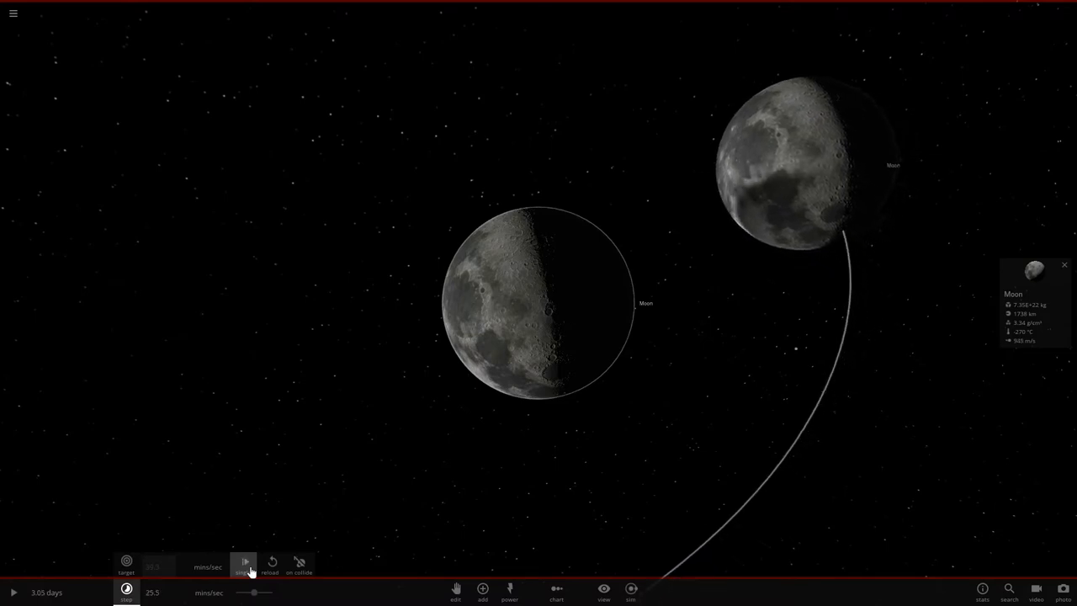
left_click(244, 562)
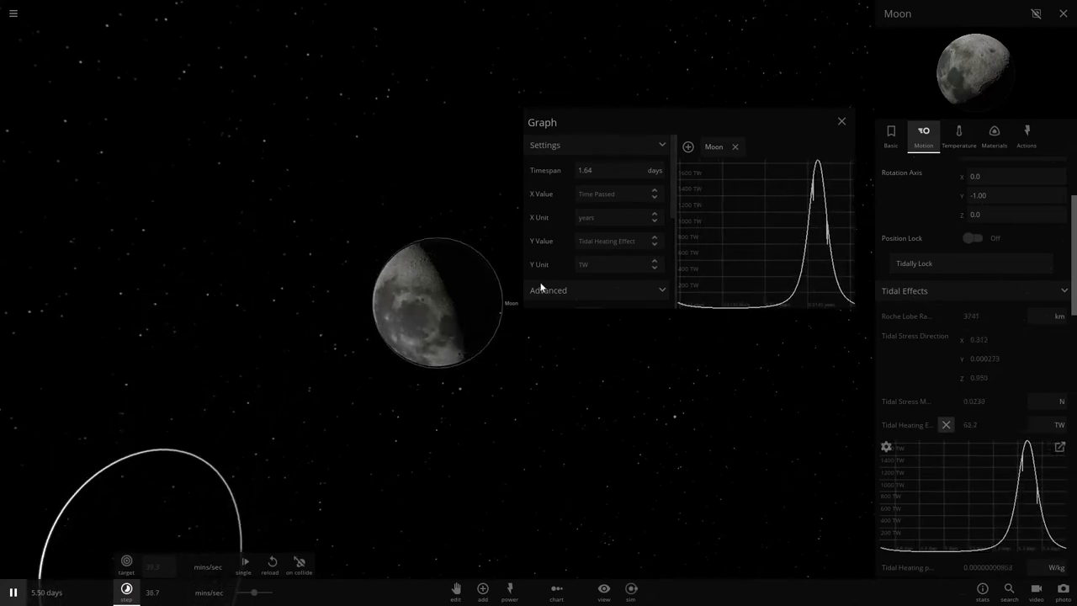
- Close the Moon's tidal heating graph, returning to its basic properties
left_click(890, 135)
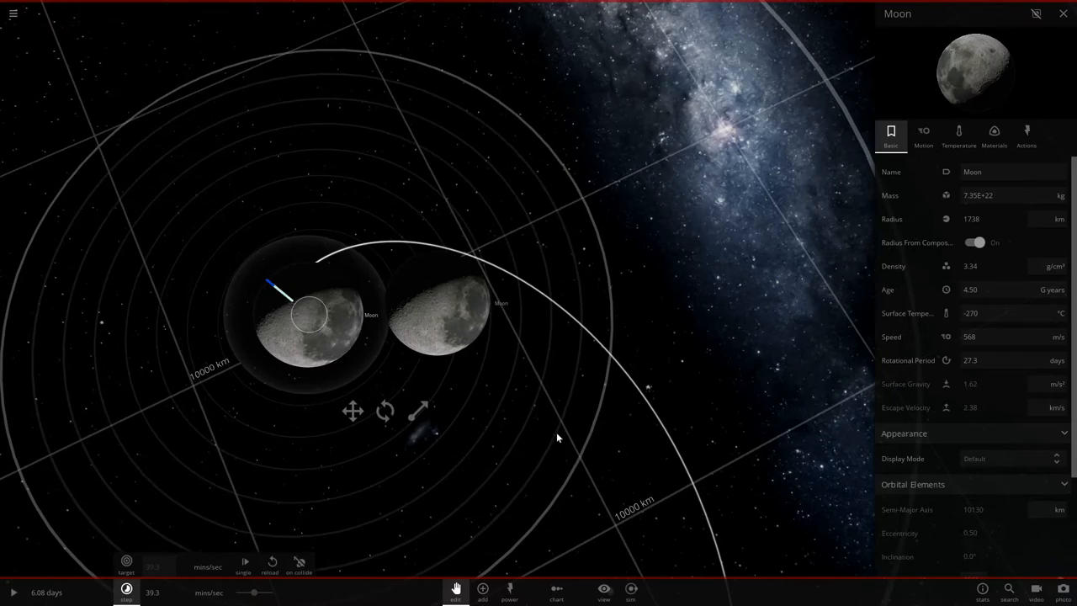
- Show the Actions available for the heated Moon, then dismiss its properties panel
left_click(1027, 135)
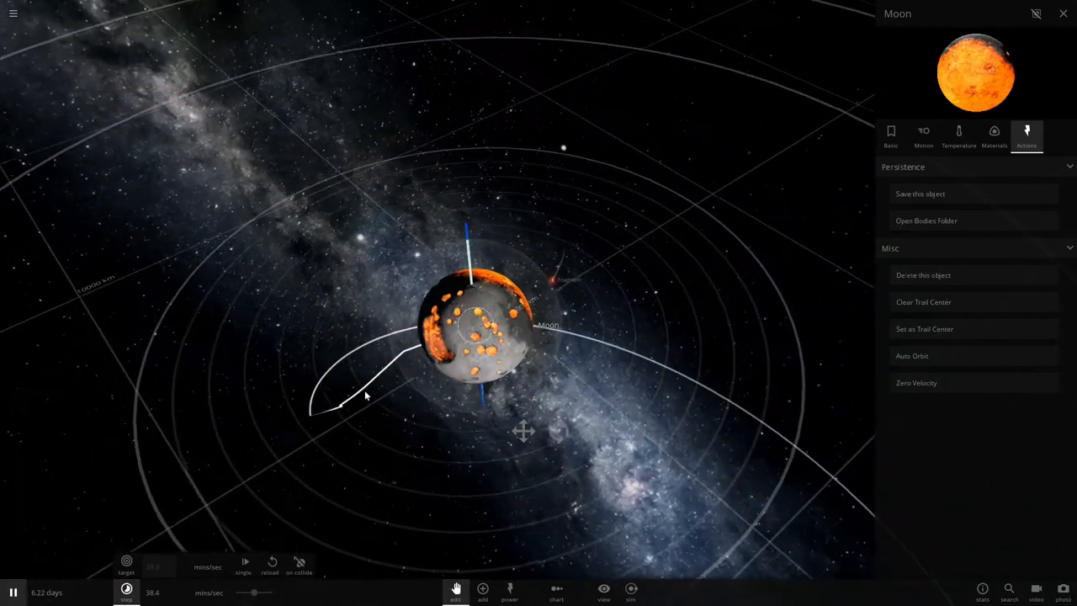
left_click(1064, 14)
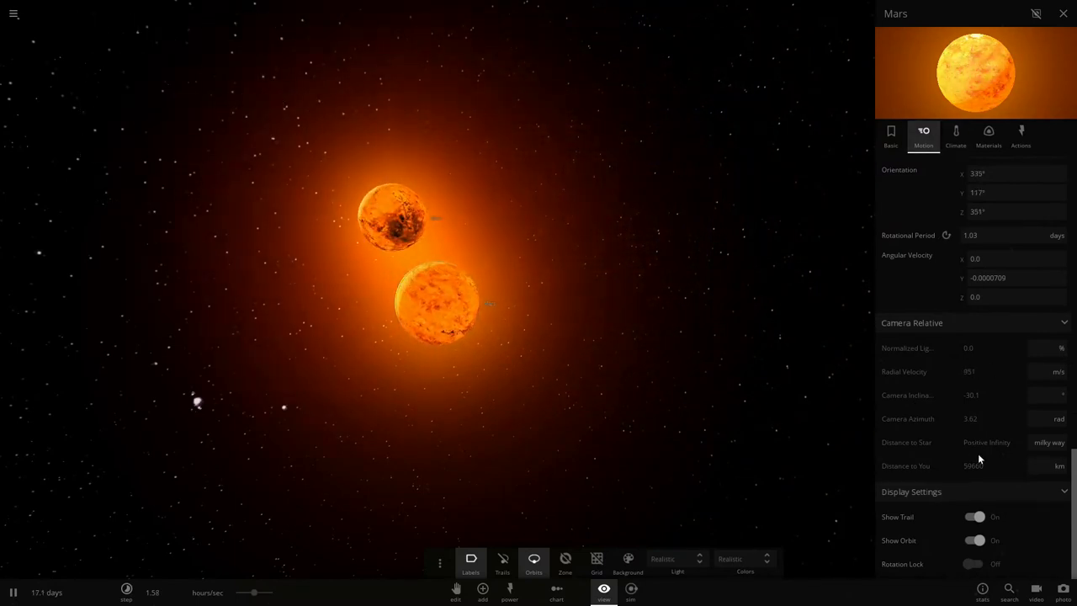
- Scroll to Mars's Tidal Effects readings and toggle its Tidal Heating graph
scroll("down", 3)
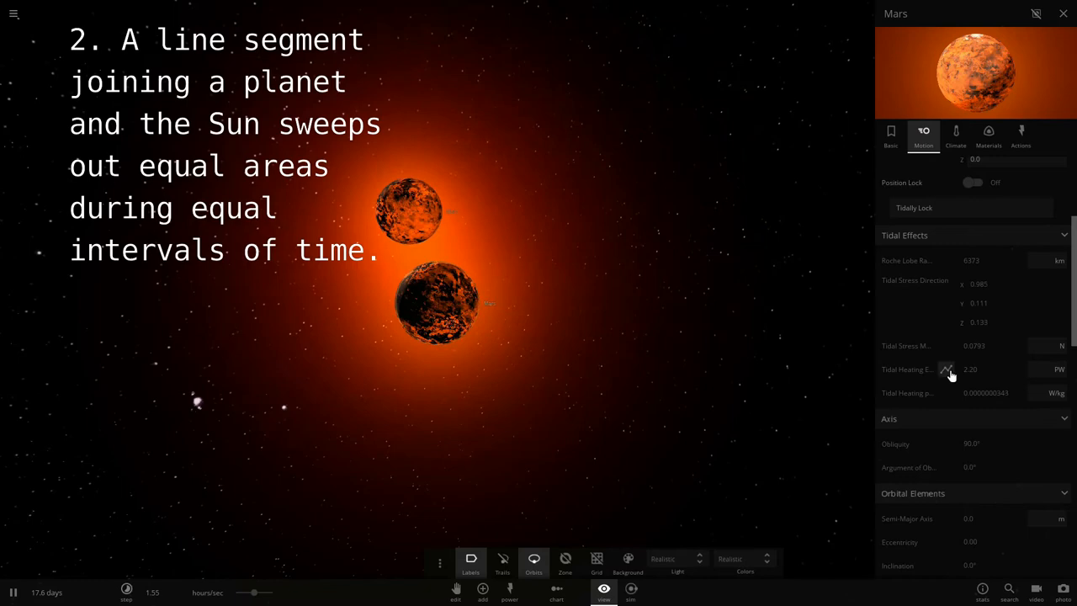
left_click(946, 368)
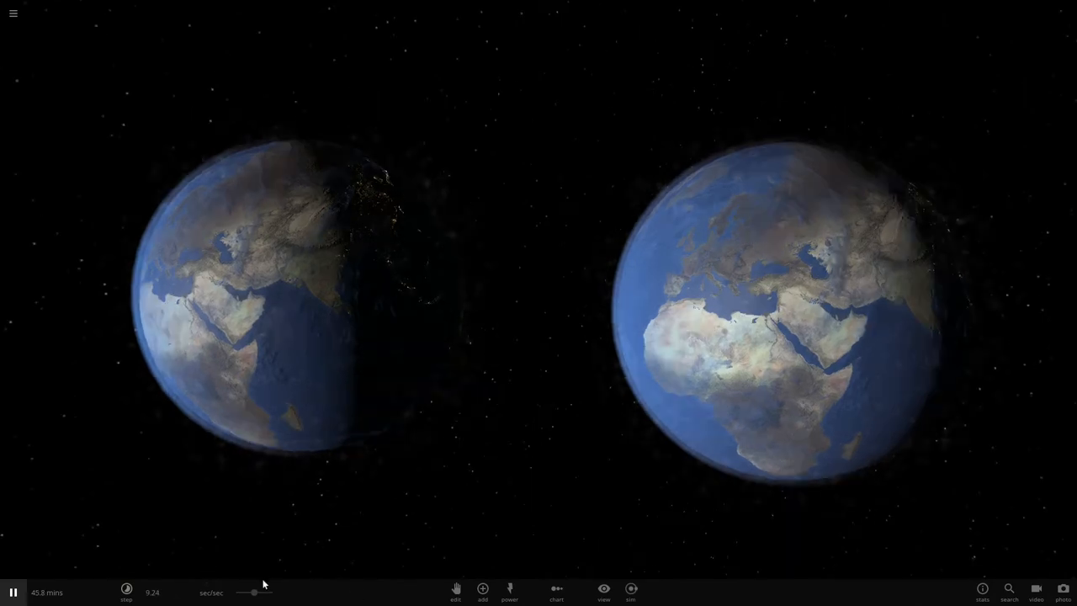
- Raise the simulation speed from the time controls so the Earth pair evolves quickly
left_click(126, 589)
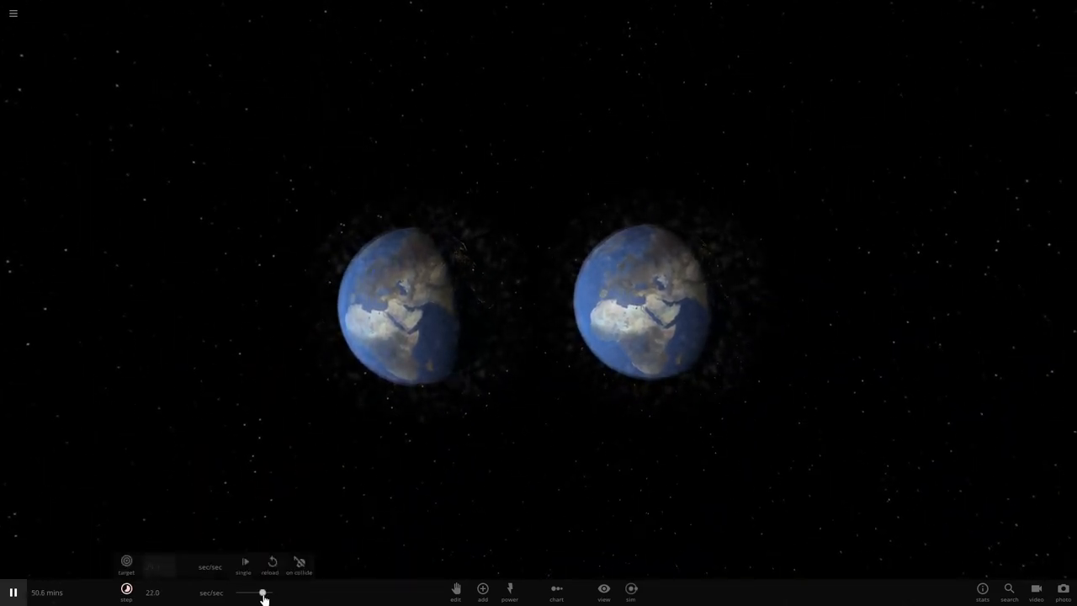
left_click_drag(266, 592, 256, 593)
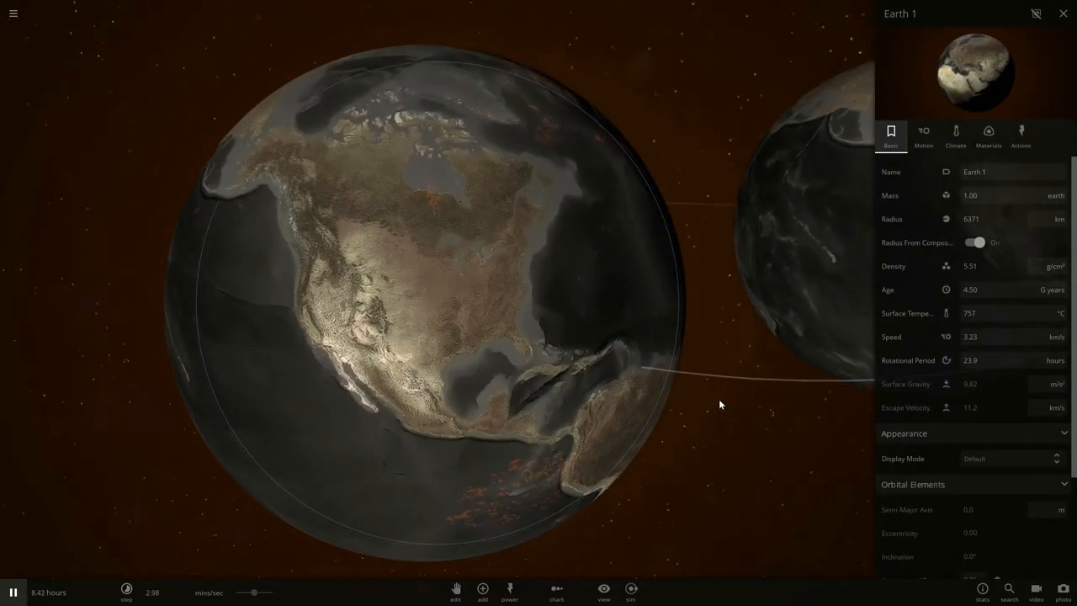
- Deselect Earth 1, let the pair heat up, then select one of the molten Earths
left_click(988, 134)
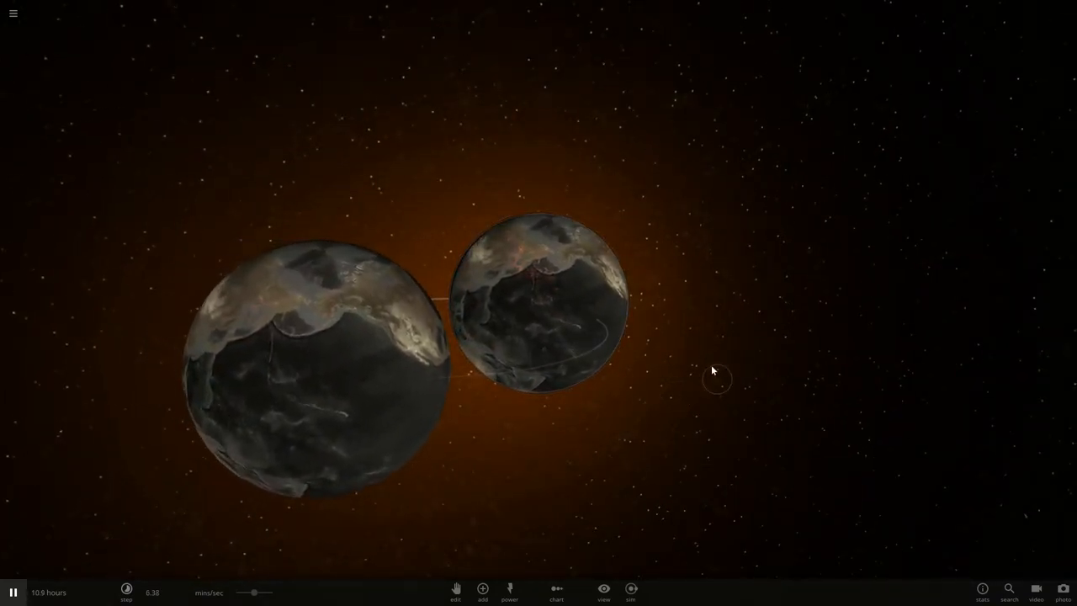
left_click(126, 592)
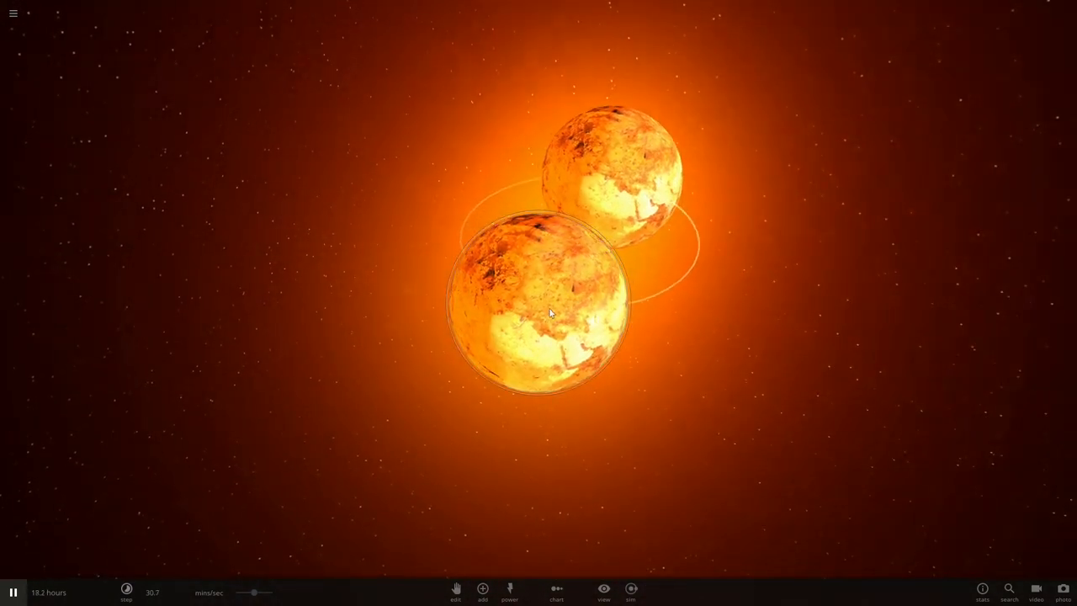
left_click(547, 311)
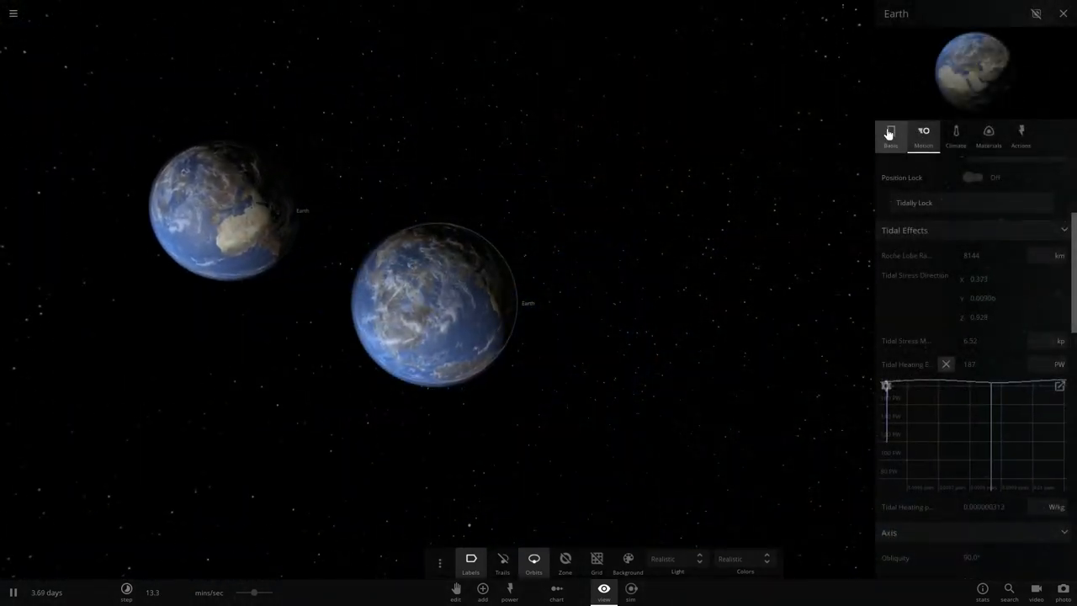
- Hide the Earth's detailed properties and select an Earth for its quick info tooltip
left_click(1064, 13)
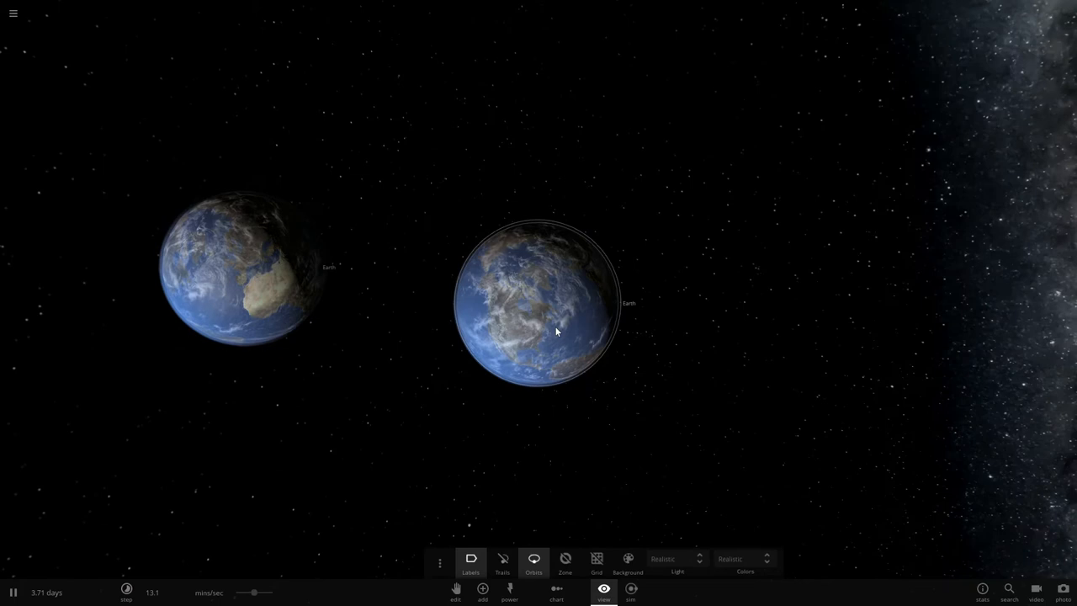
left_click(535, 303)
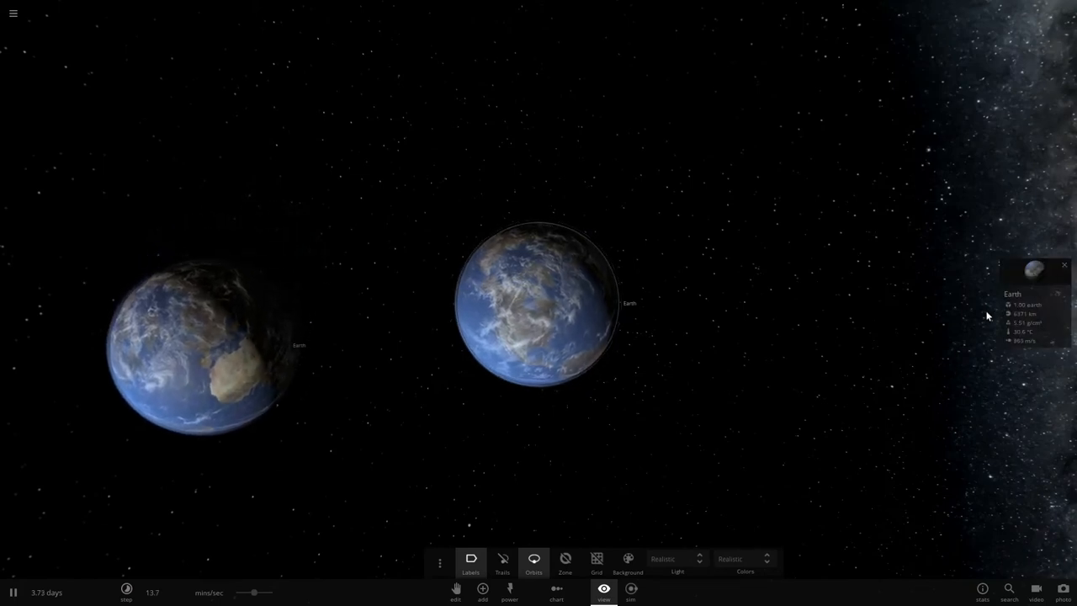